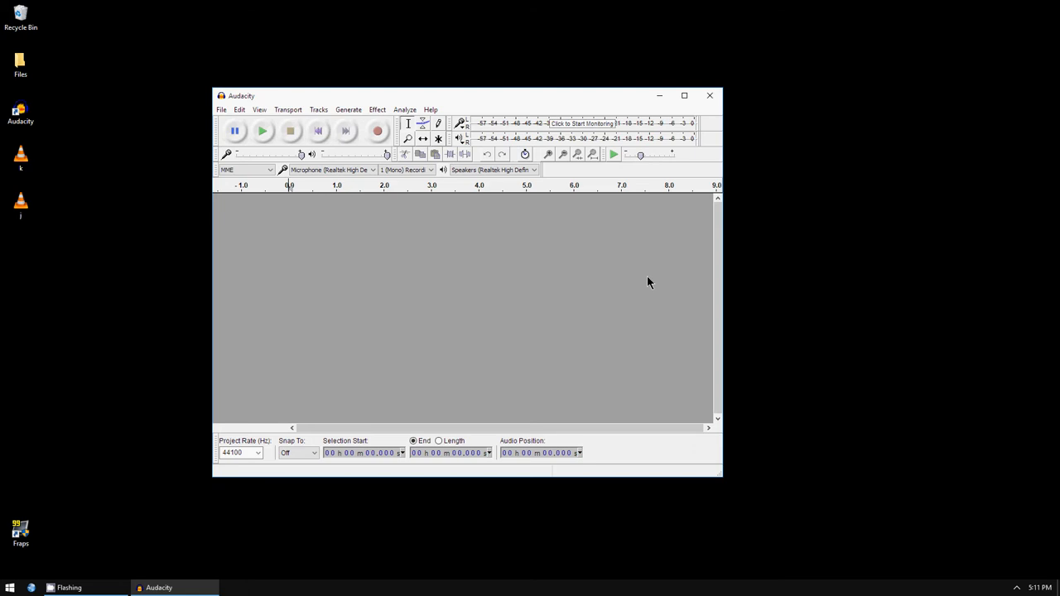
mouse_move(496, 323)
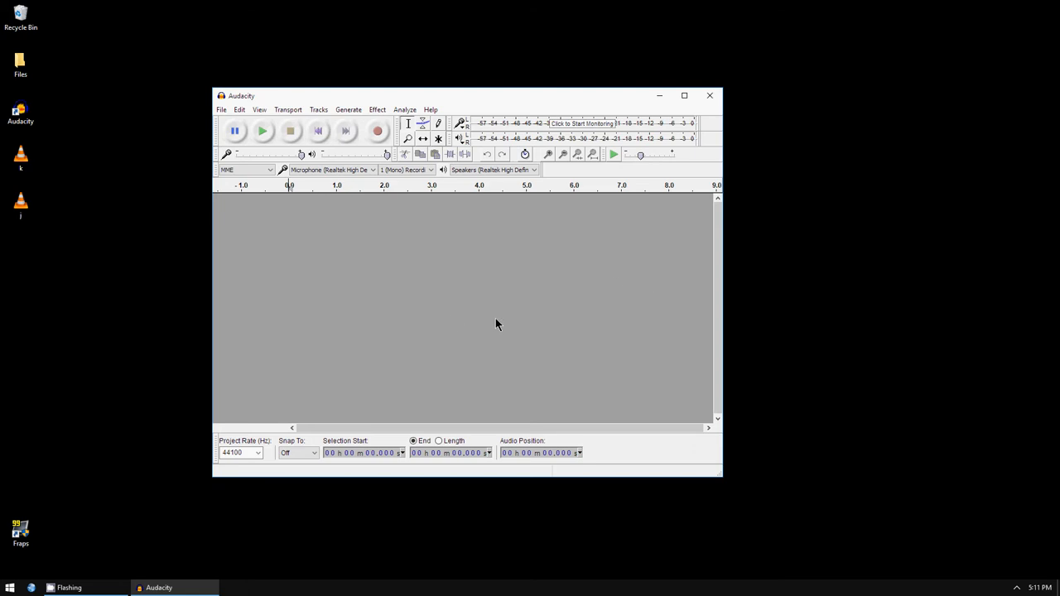
mouse_move(376, 131)
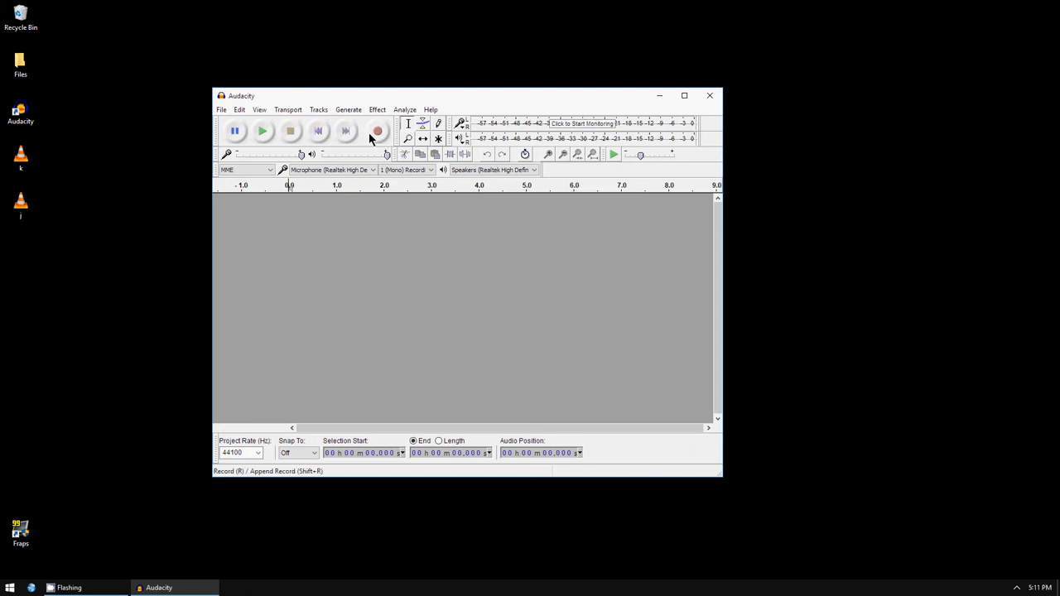
Step: Start recording microphone speech into a new mono track, capturing about nine seconds
left_click(377, 131)
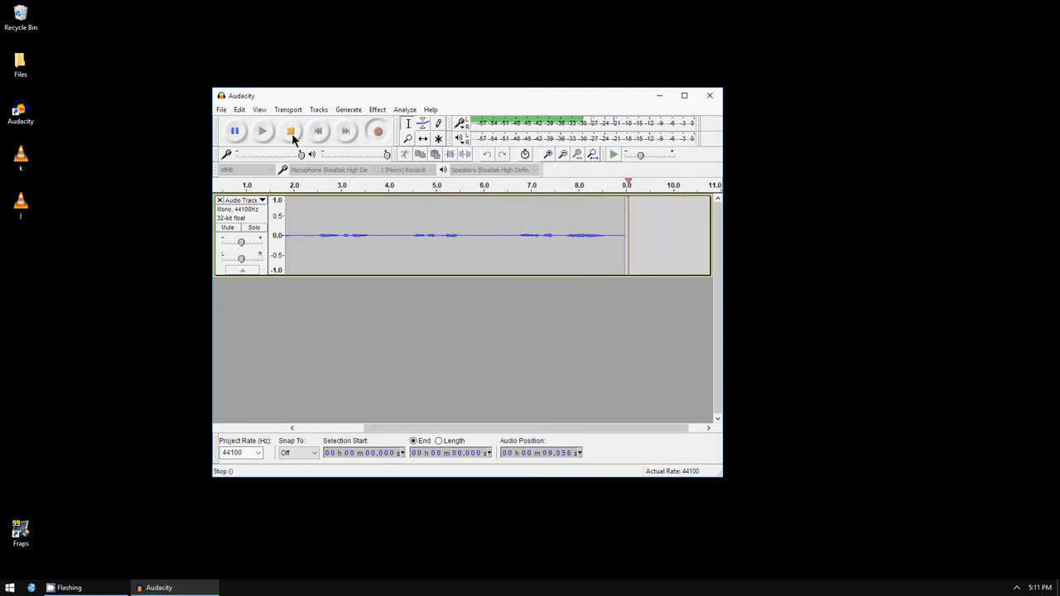
Step: Stop recording at about ten seconds and play the take back twice
left_click(289, 131)
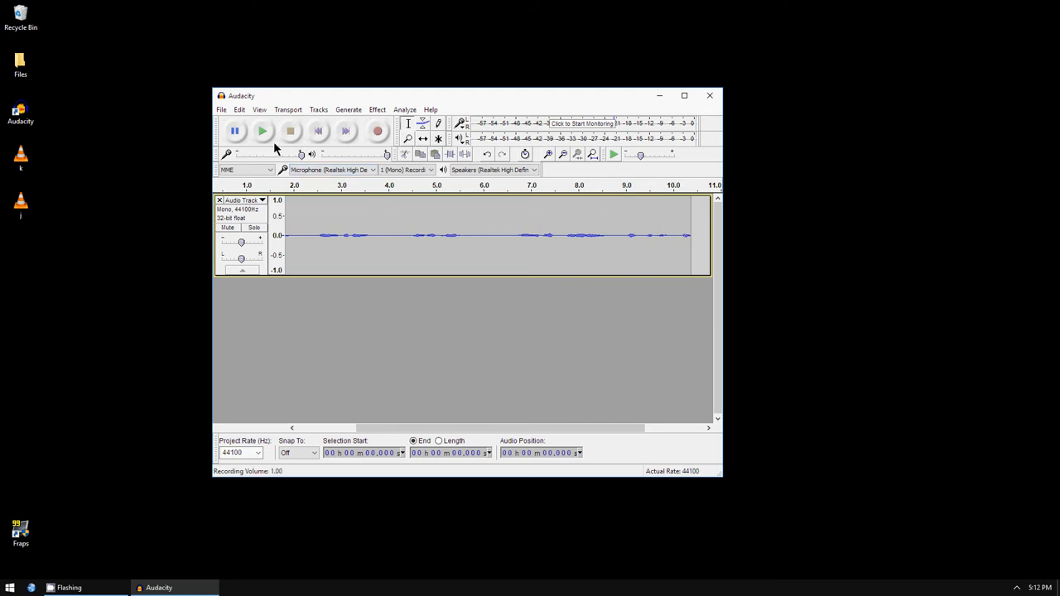
mouse_move(263, 131)
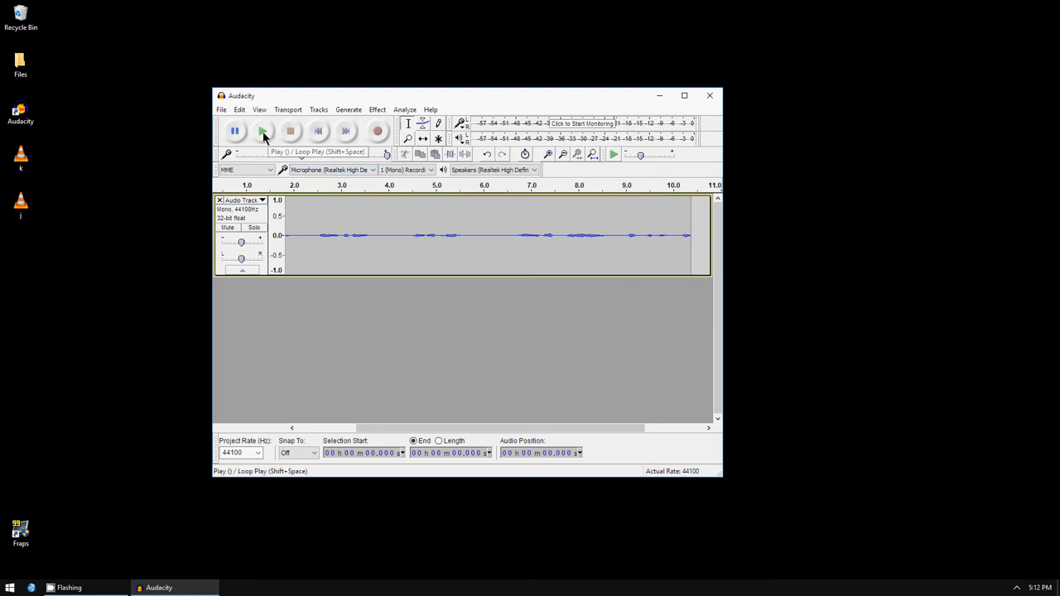
left_click(262, 131)
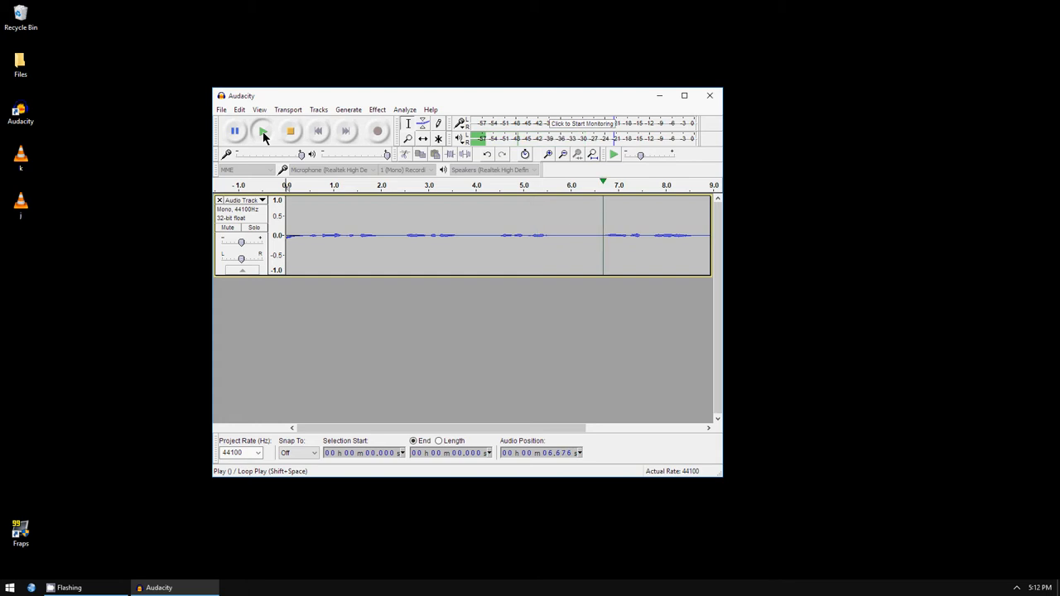
left_click(264, 131)
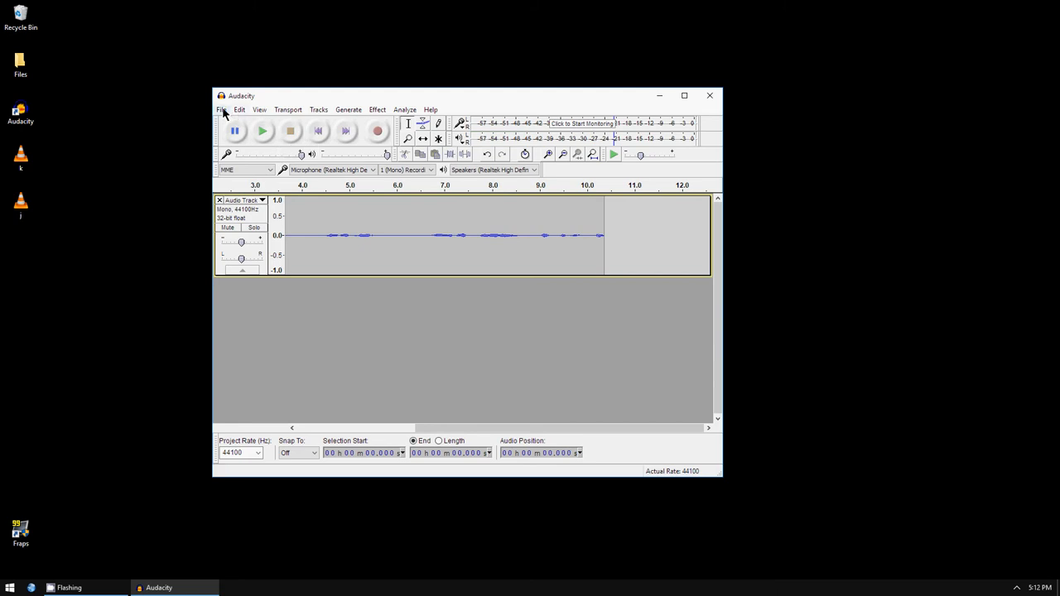
Step: Export the recording as file1 WAV to the Desktop, skipping metadata tags
left_click(221, 110)
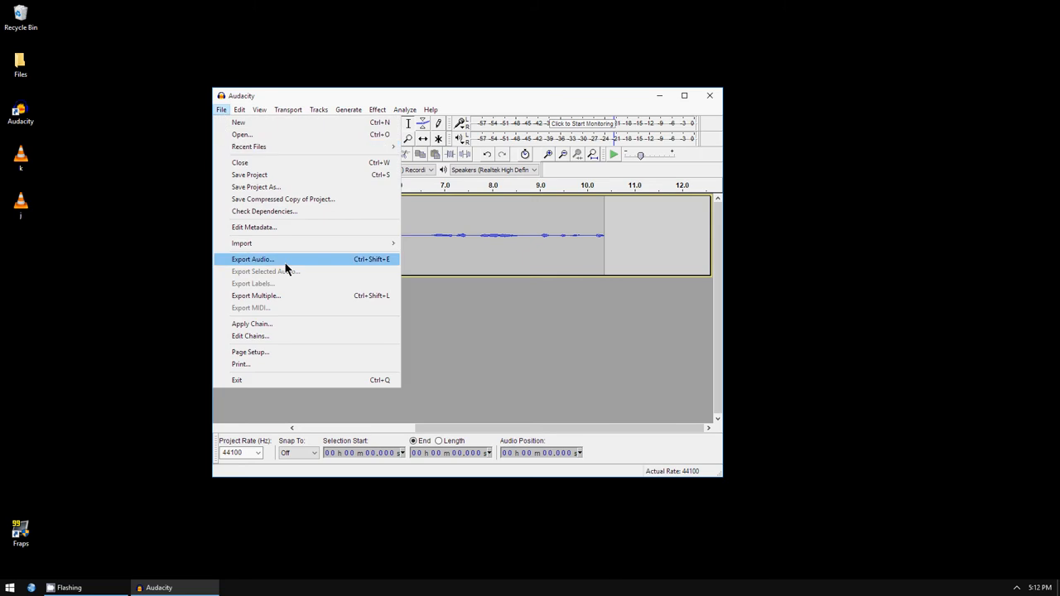
left_click(252, 259)
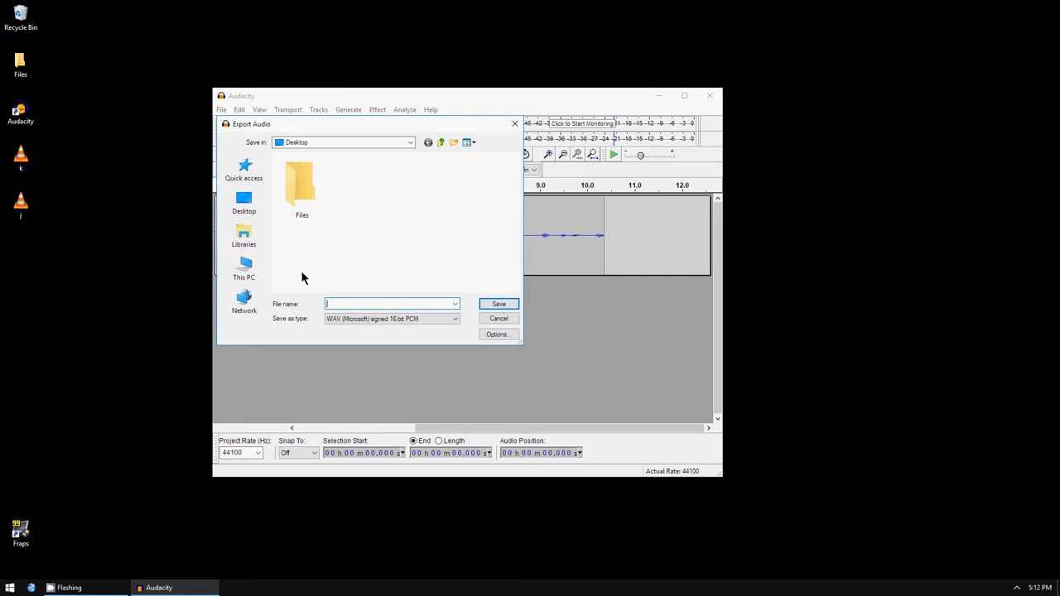
mouse_move(371, 294)
type("f")
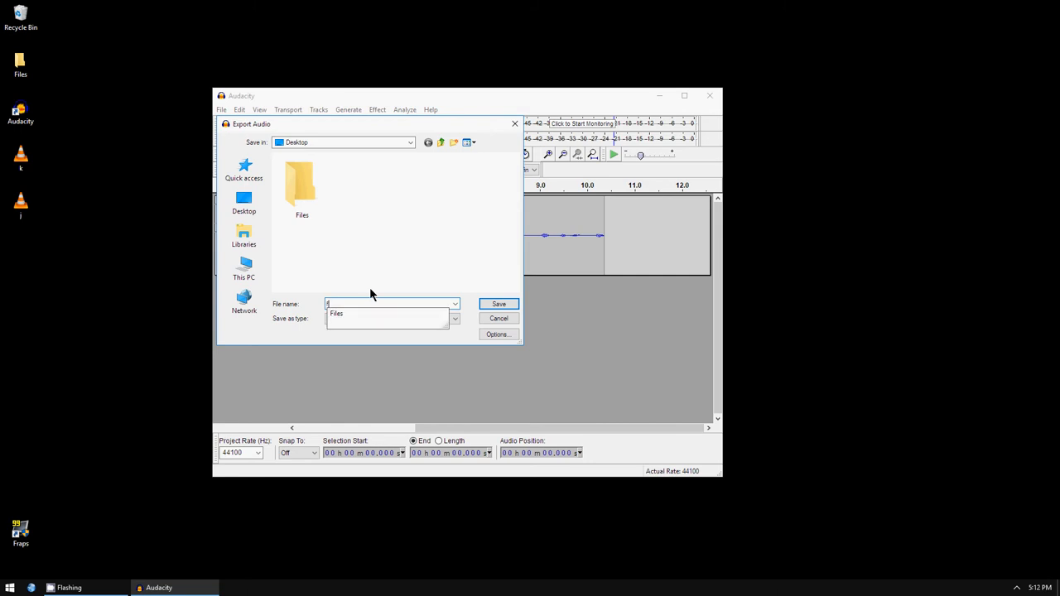
left_click(385, 313)
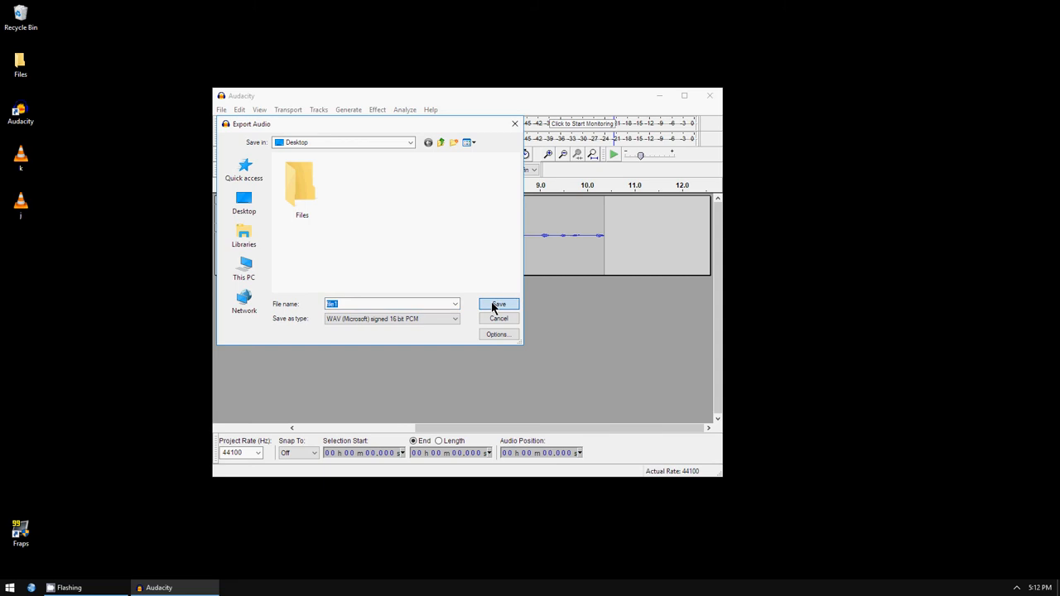
left_click(498, 304)
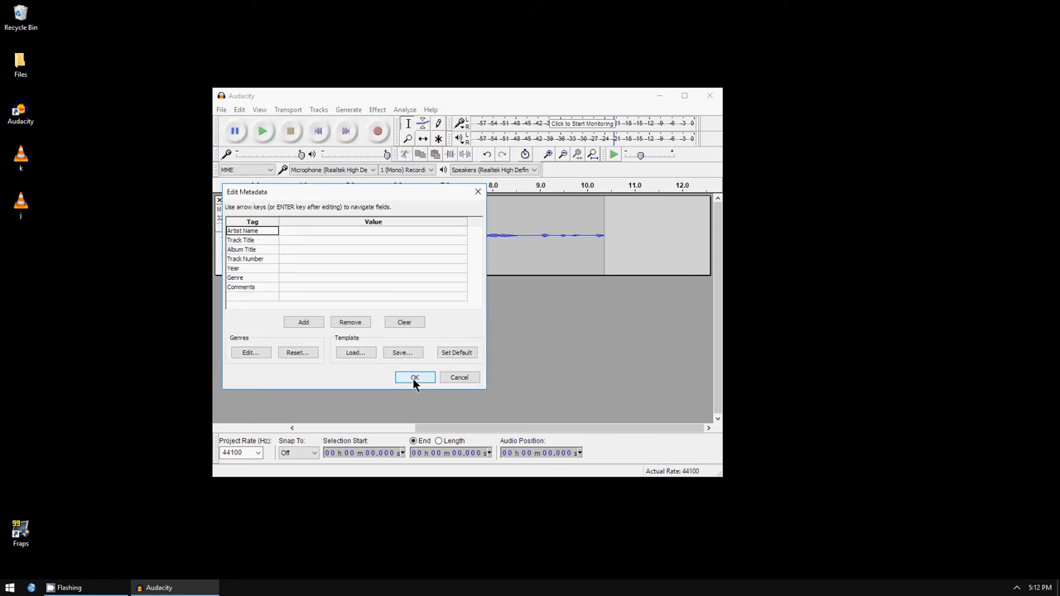
left_click(414, 377)
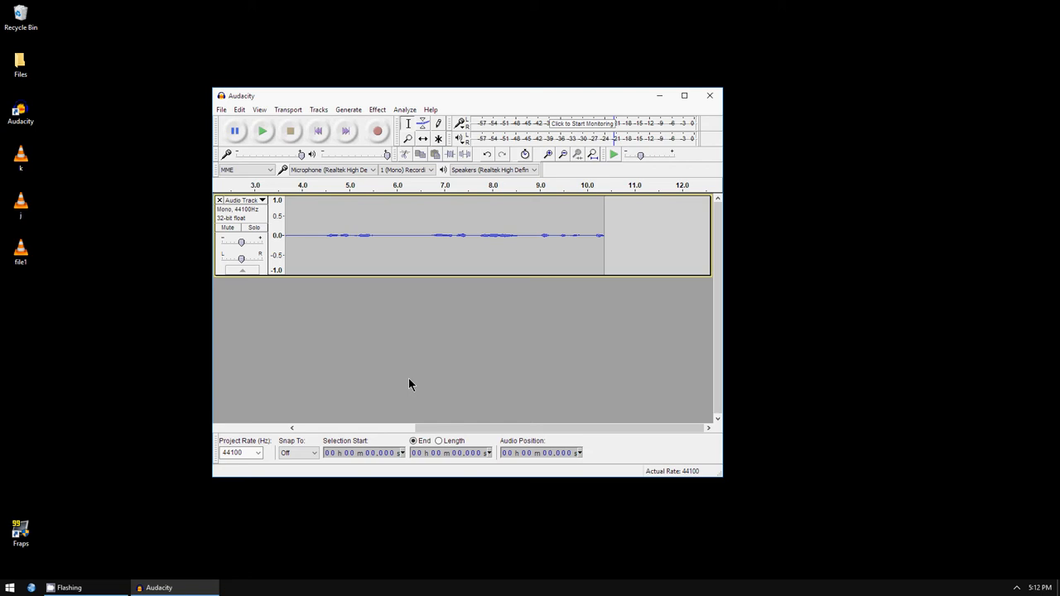
mouse_move(74, 284)
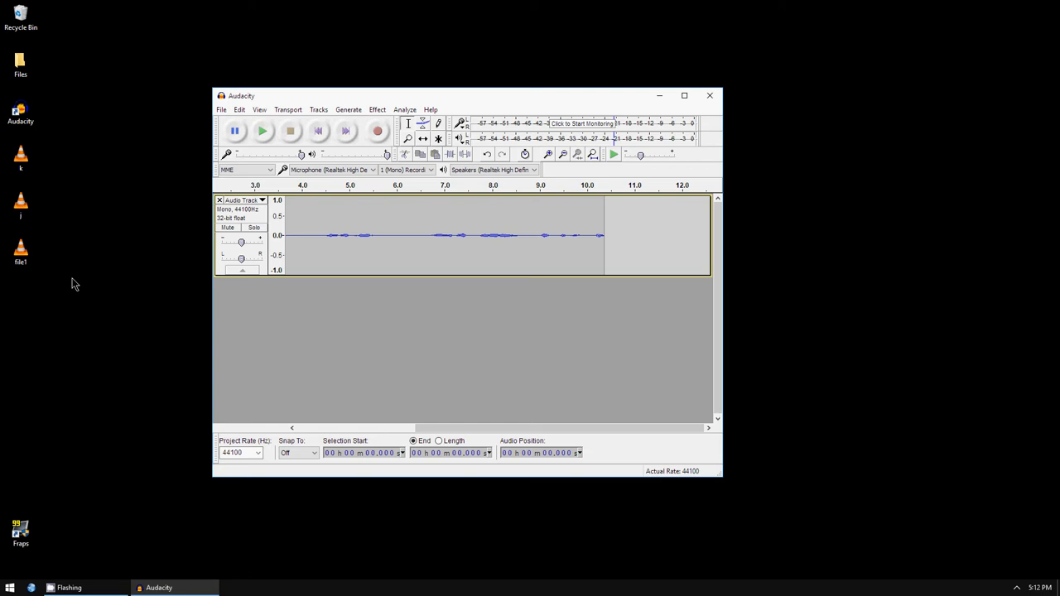
mouse_move(105, 262)
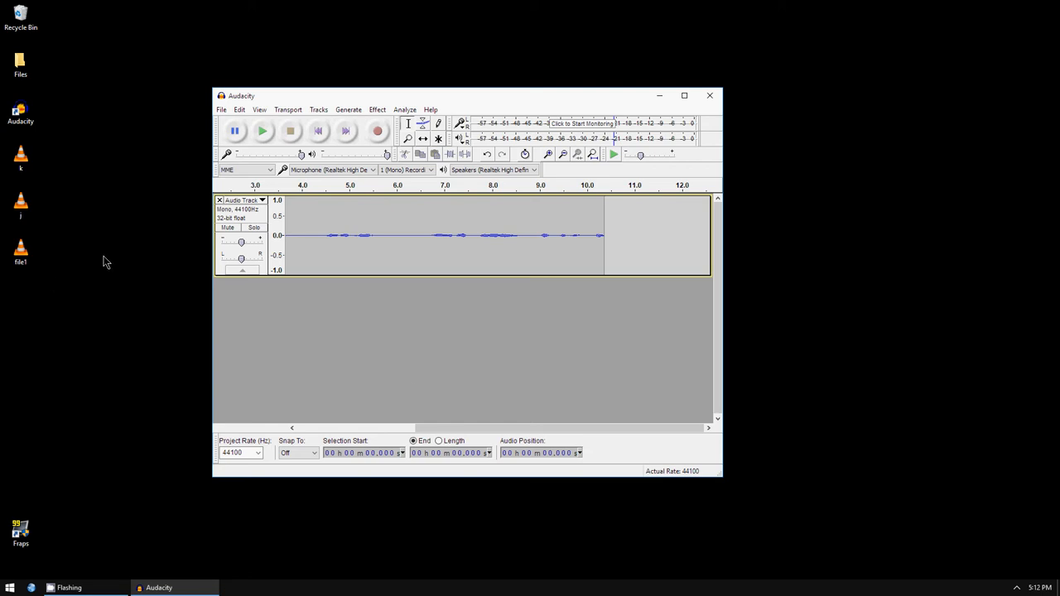
Step: Play the exported file1 in VLC media player, then close VLC
right_click(21, 253)
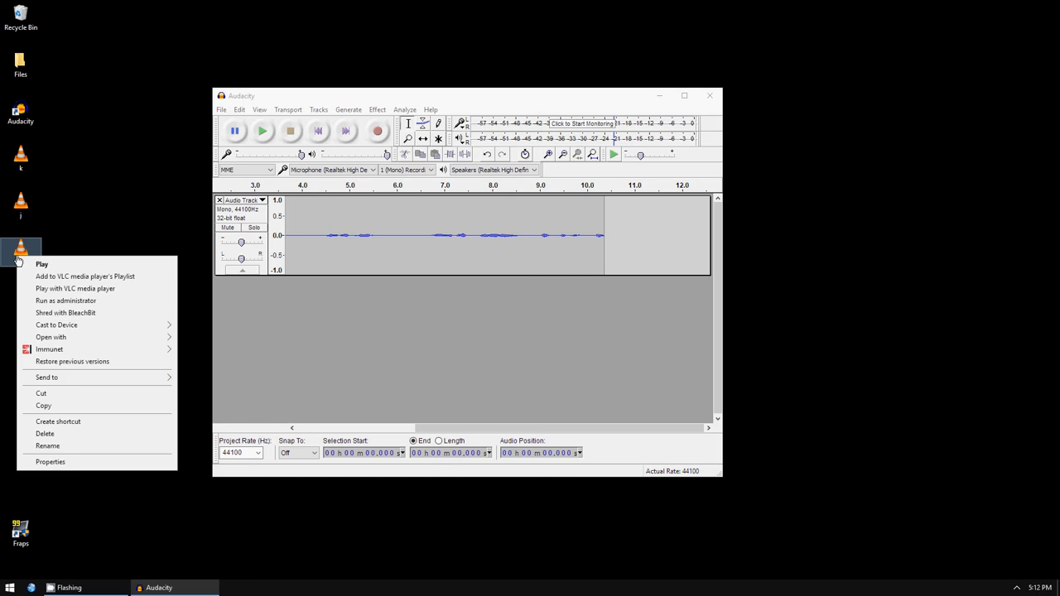
mouse_move(98, 269)
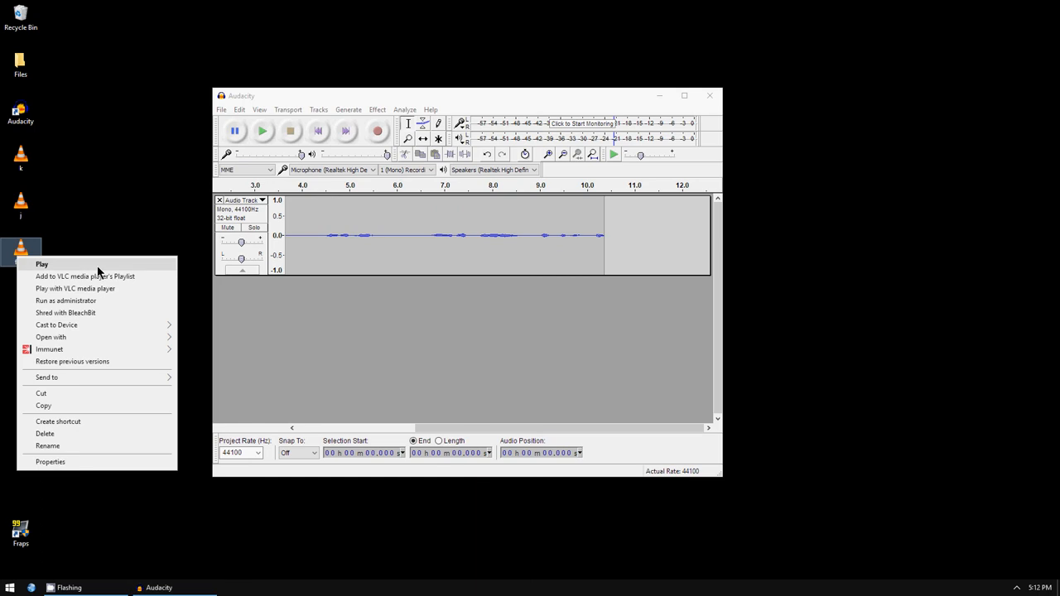
left_click(75, 288)
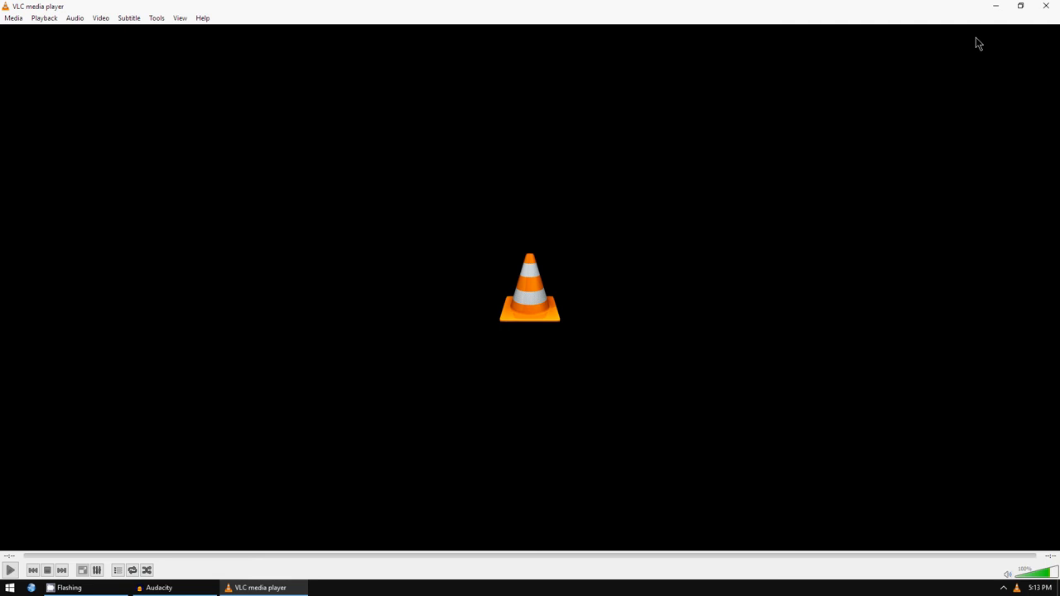
left_click(159, 587)
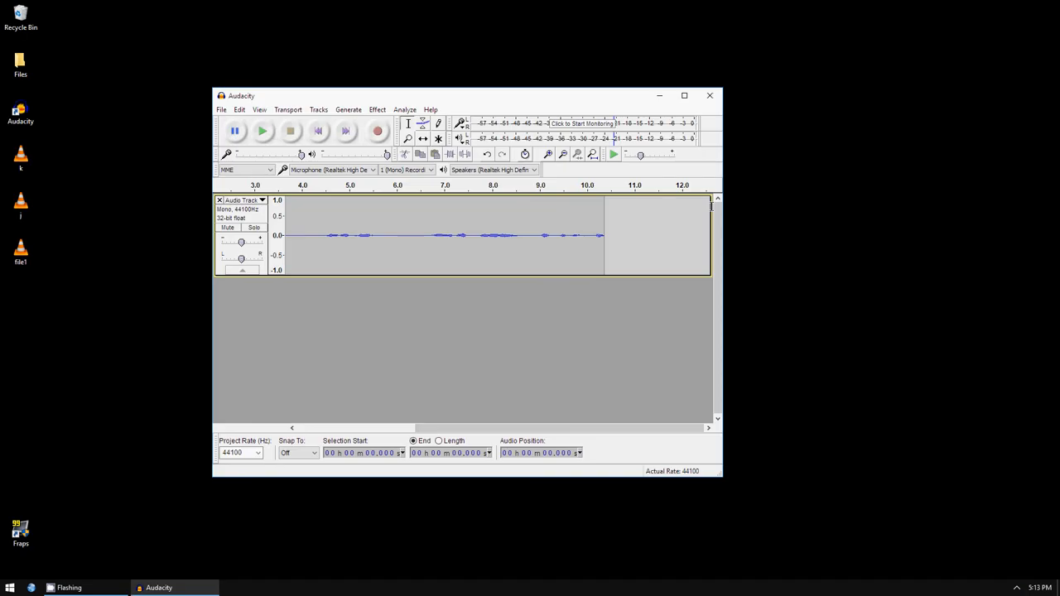
Step: Cut two short stretches, including about 5.5–6.8 seconds, and play the ~7.6-second result
left_click(359, 236)
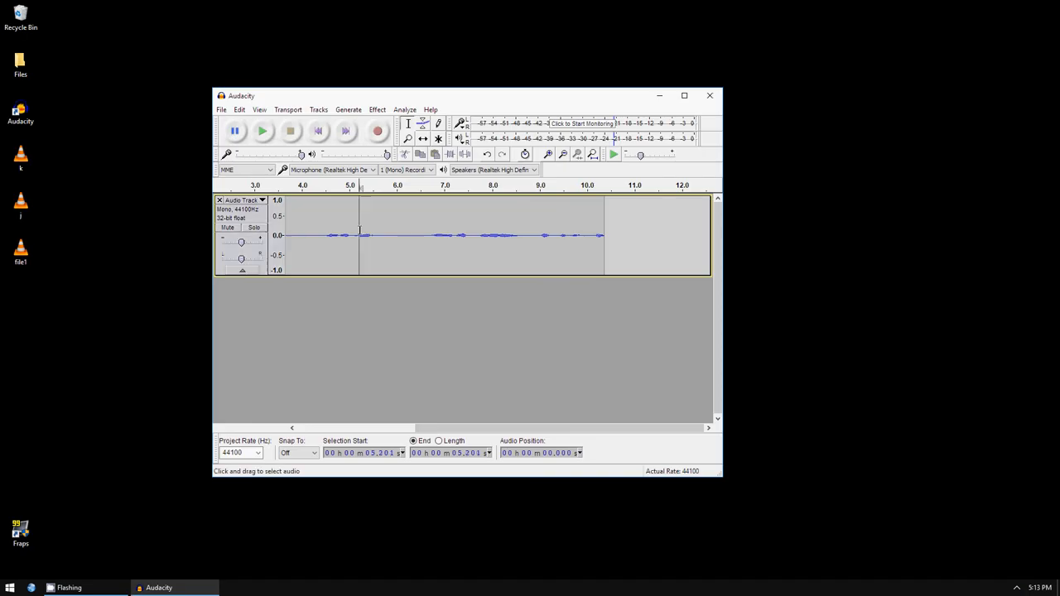
left_click_drag(360, 236, 436, 236)
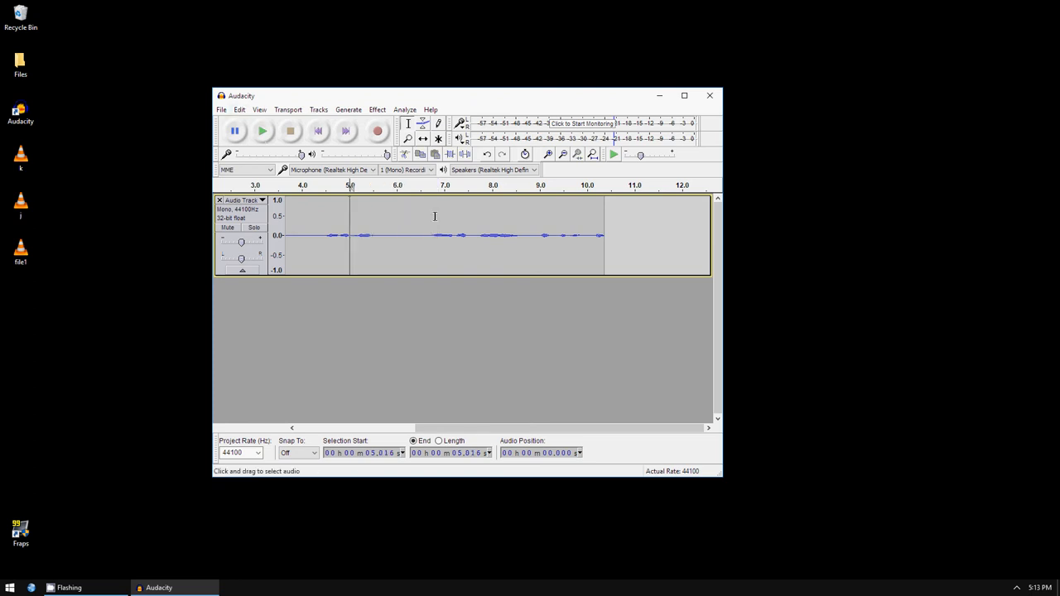
left_click_drag(375, 235, 431, 236)
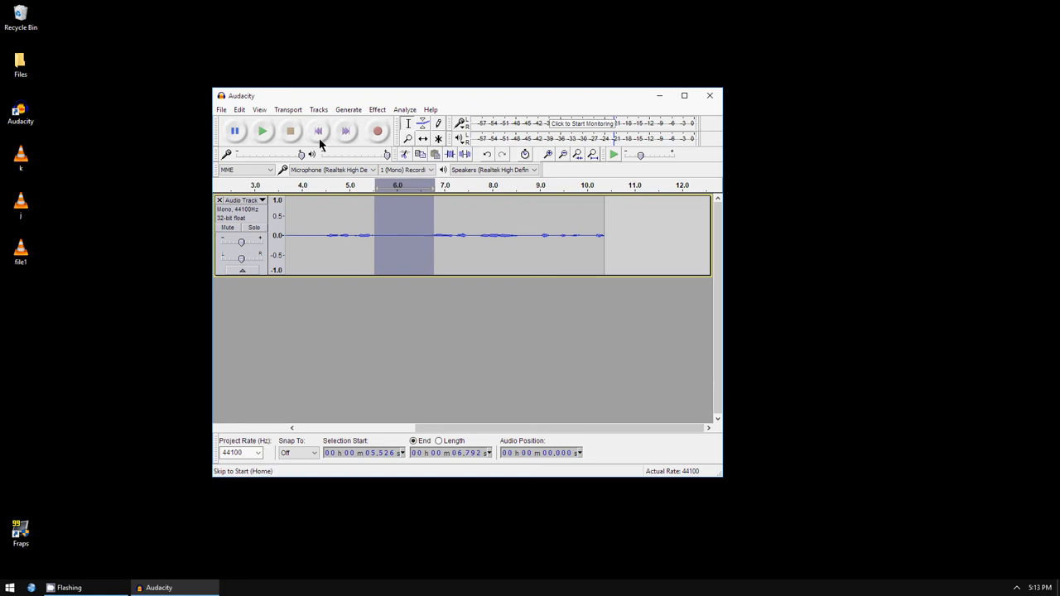
left_click(239, 109)
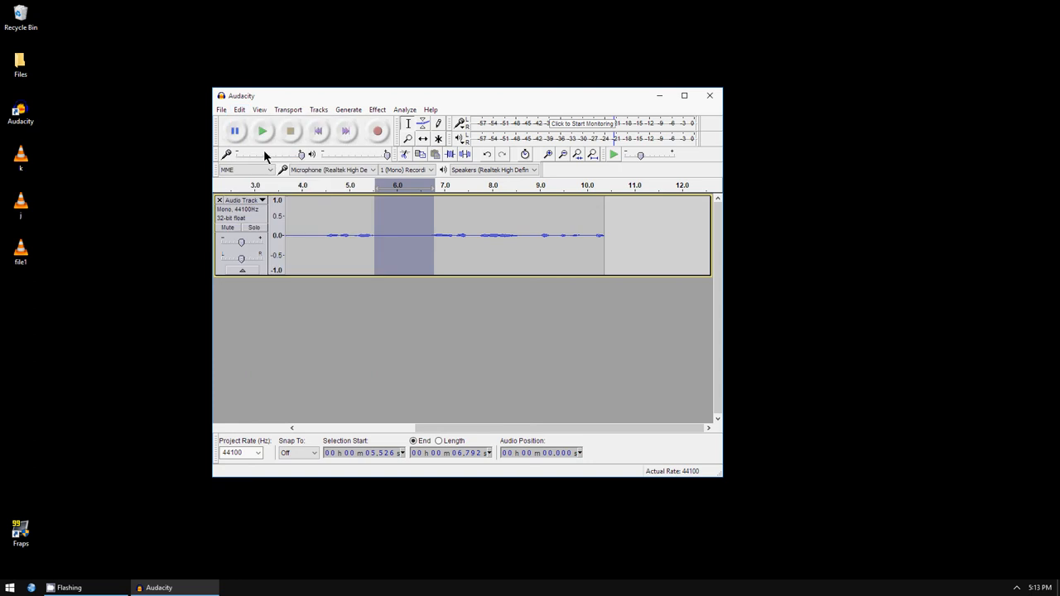
left_click(324, 236)
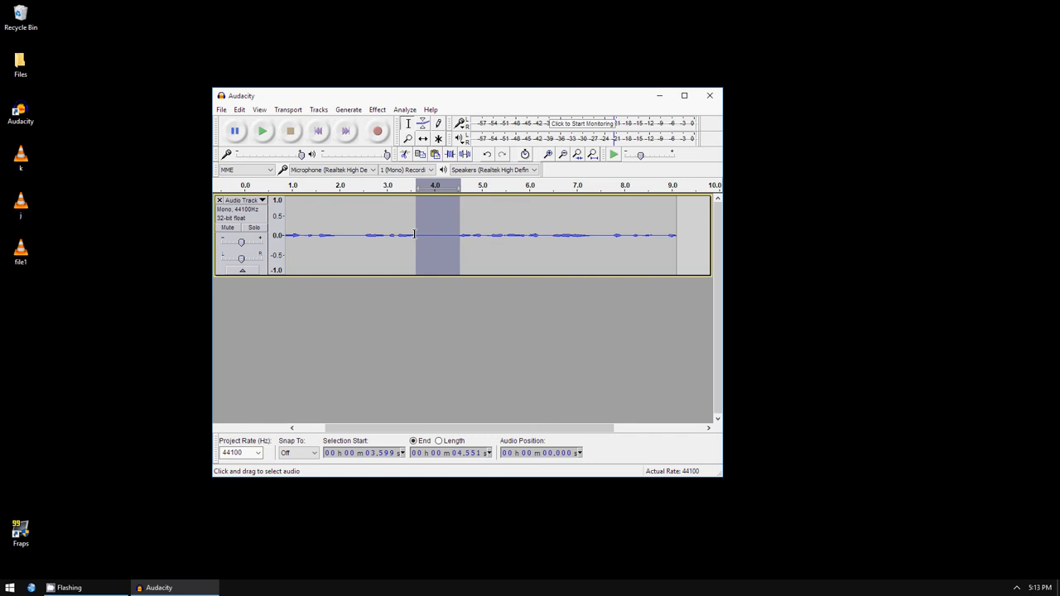
left_click(239, 109)
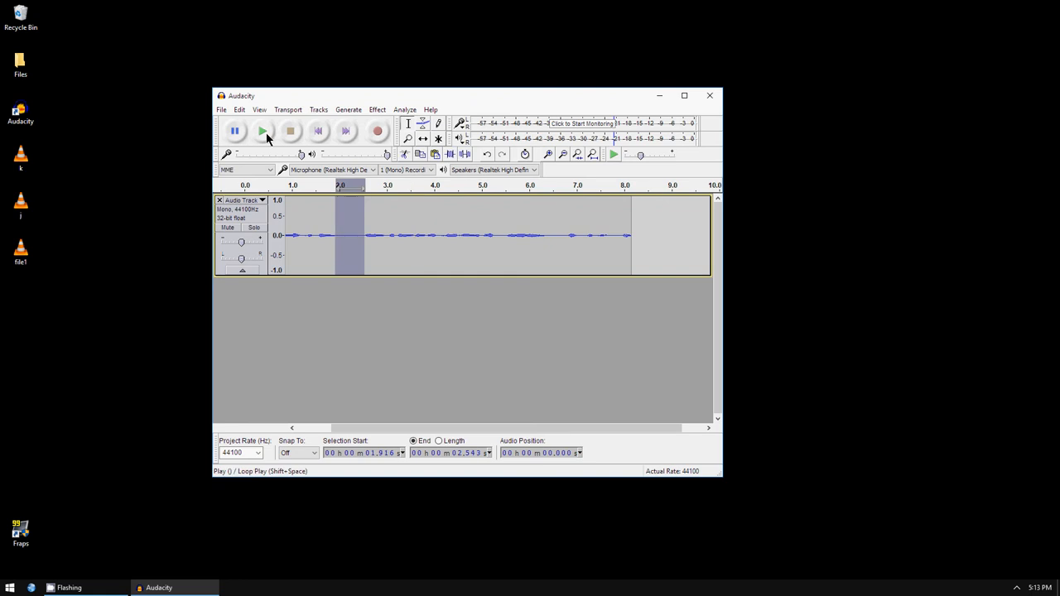
left_click(239, 109)
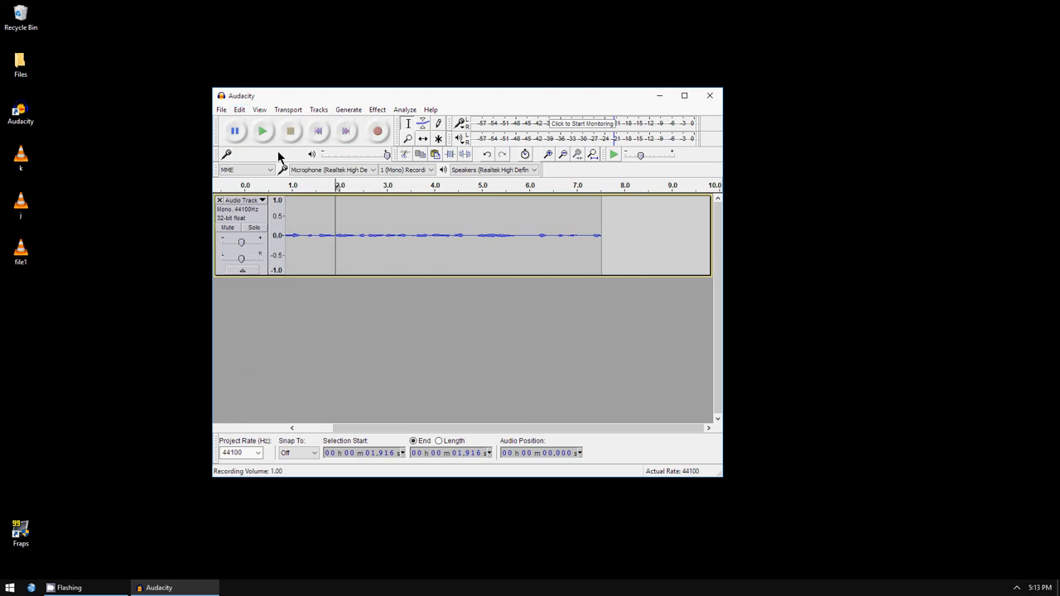
left_click(262, 131)
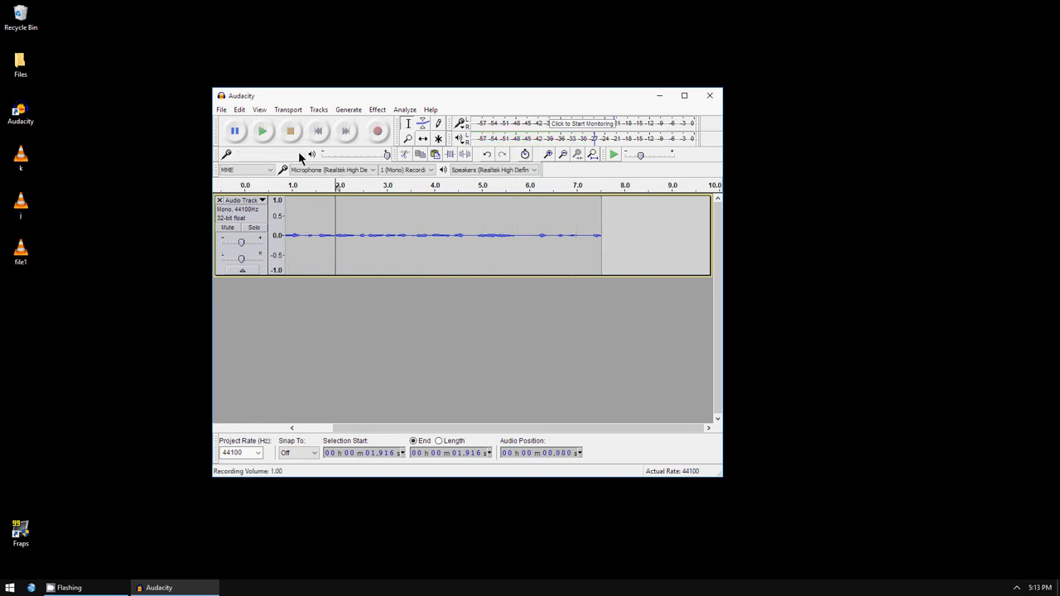
Step: Save the trimmed track as Audacity project 'audacity' on the desktop, accepting the warning
left_click(221, 110)
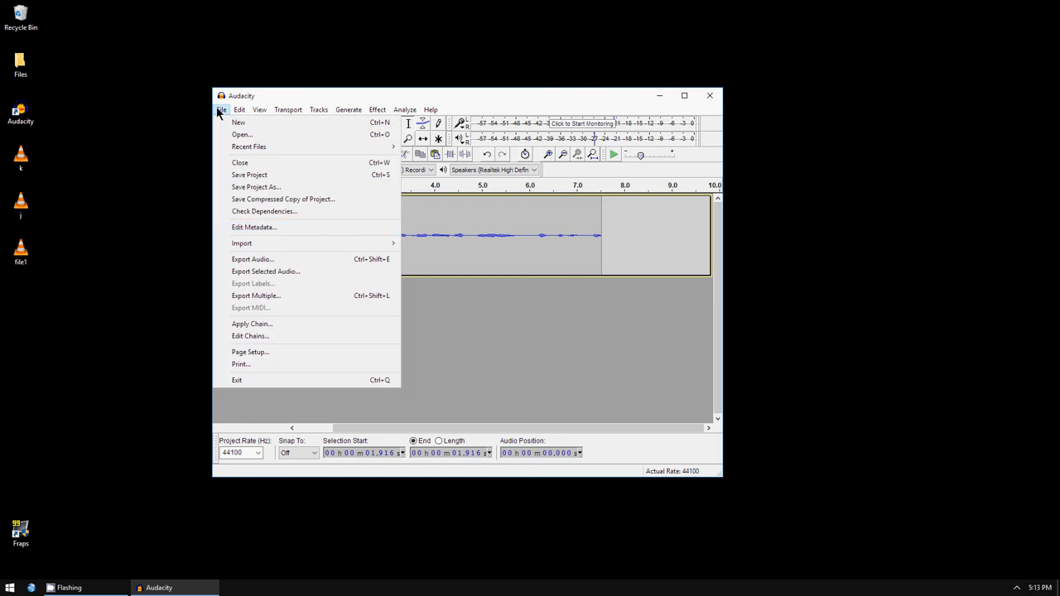
mouse_move(305, 163)
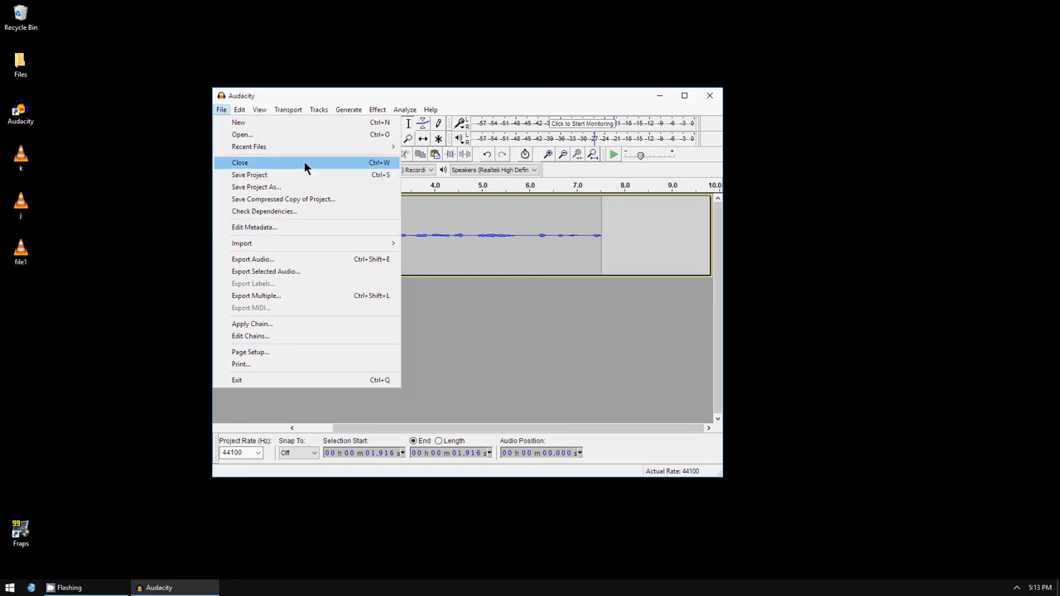
left_click(250, 174)
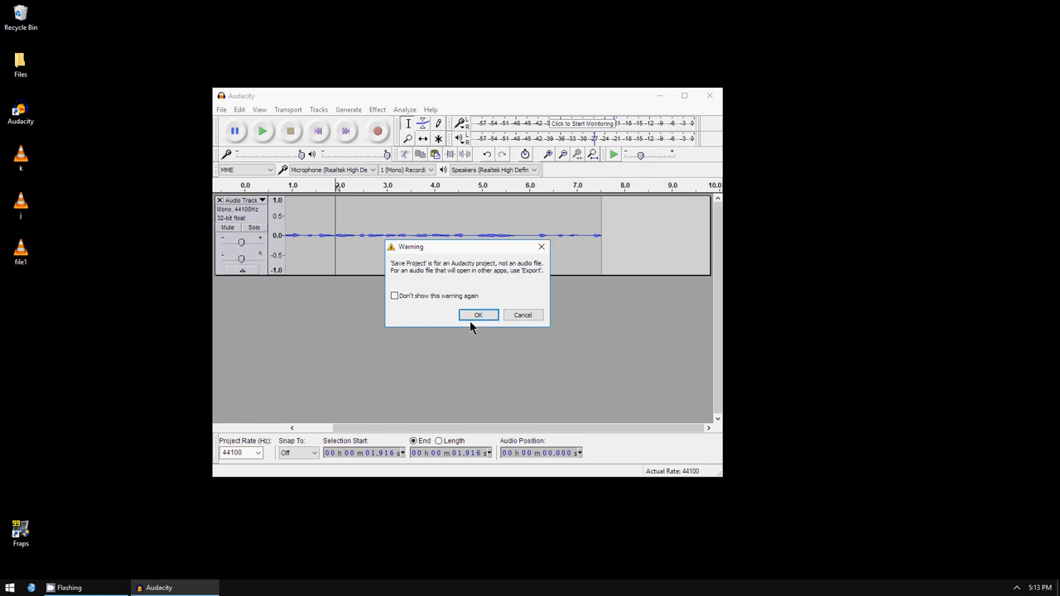
left_click(477, 314)
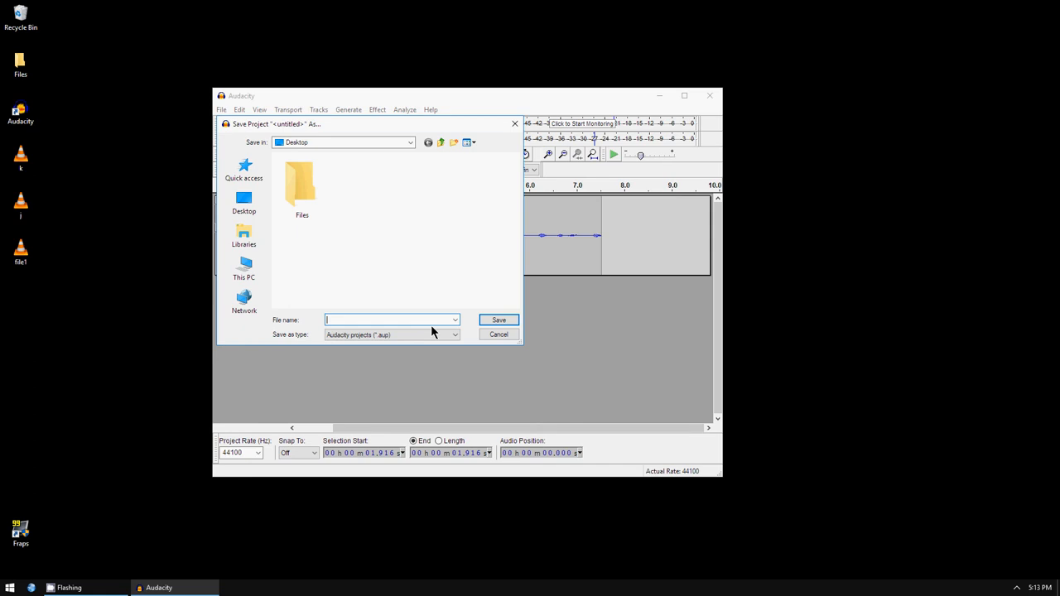
type("audacit")
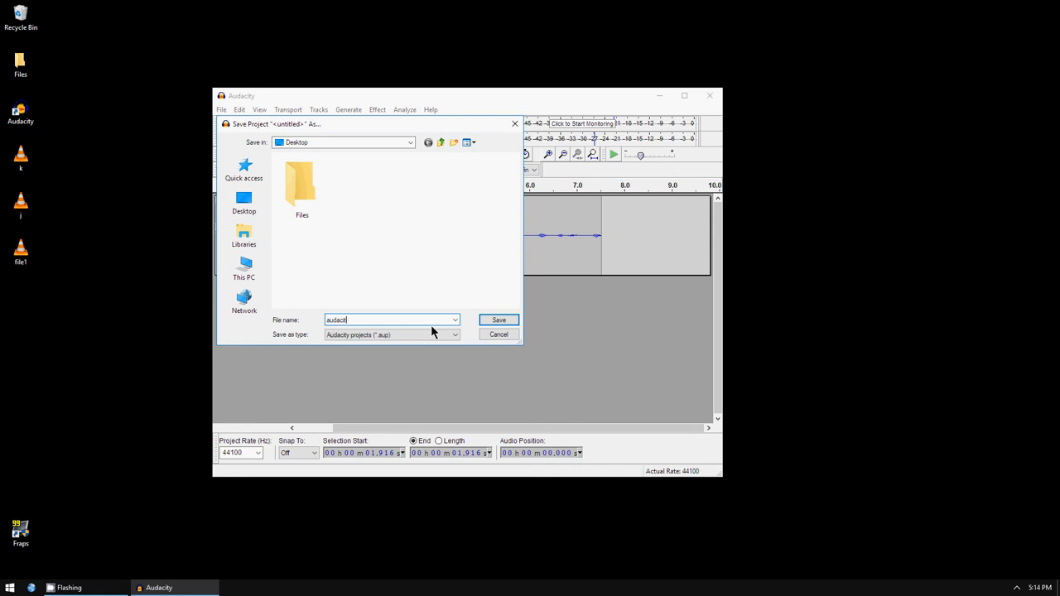
left_click(498, 321)
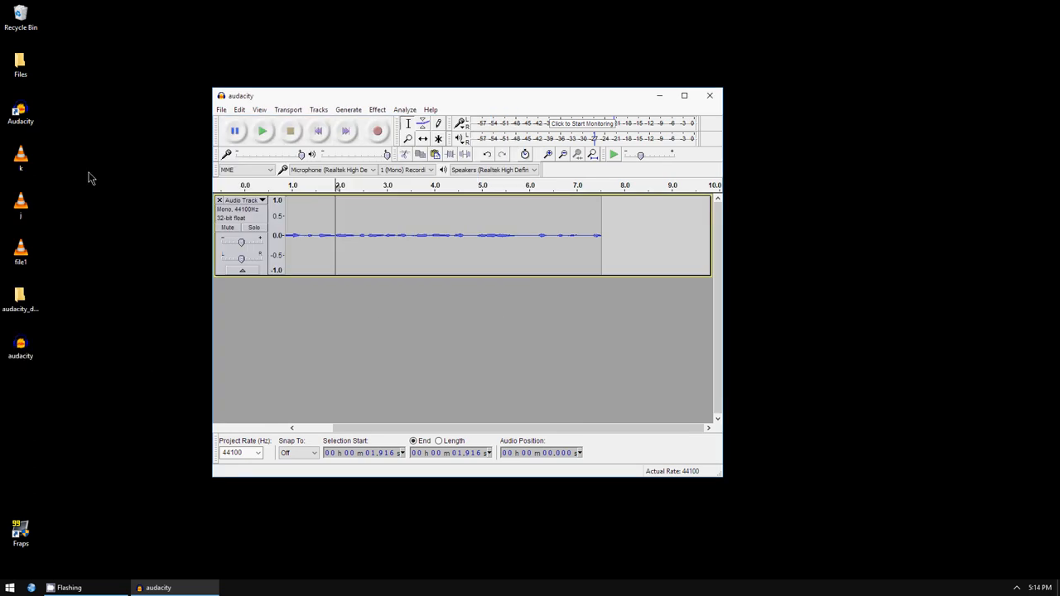
mouse_move(243, 250)
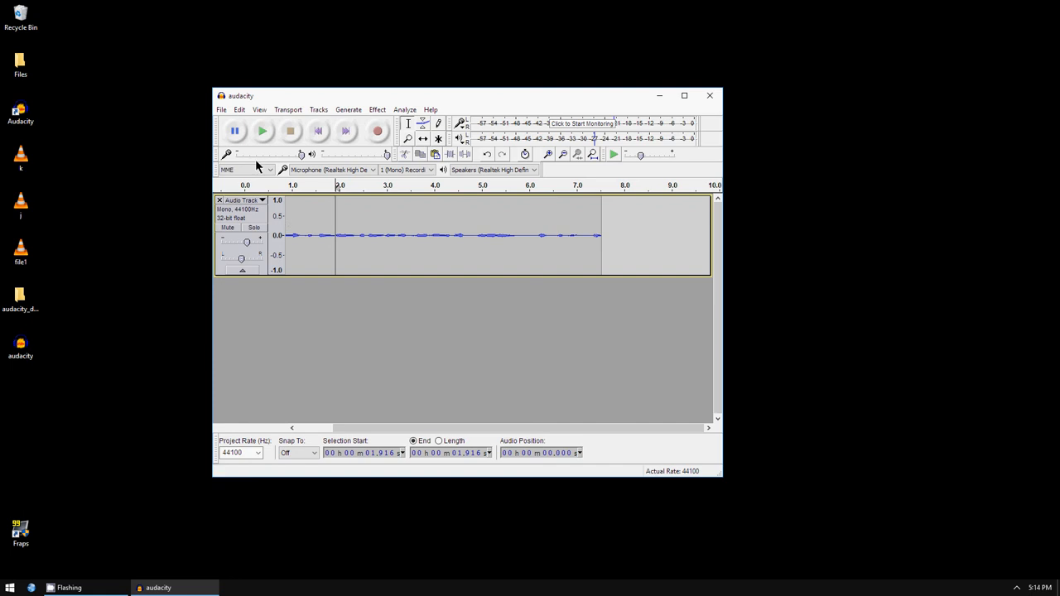
Step: Play back the saved, trimmed voice track from the start
left_click(262, 131)
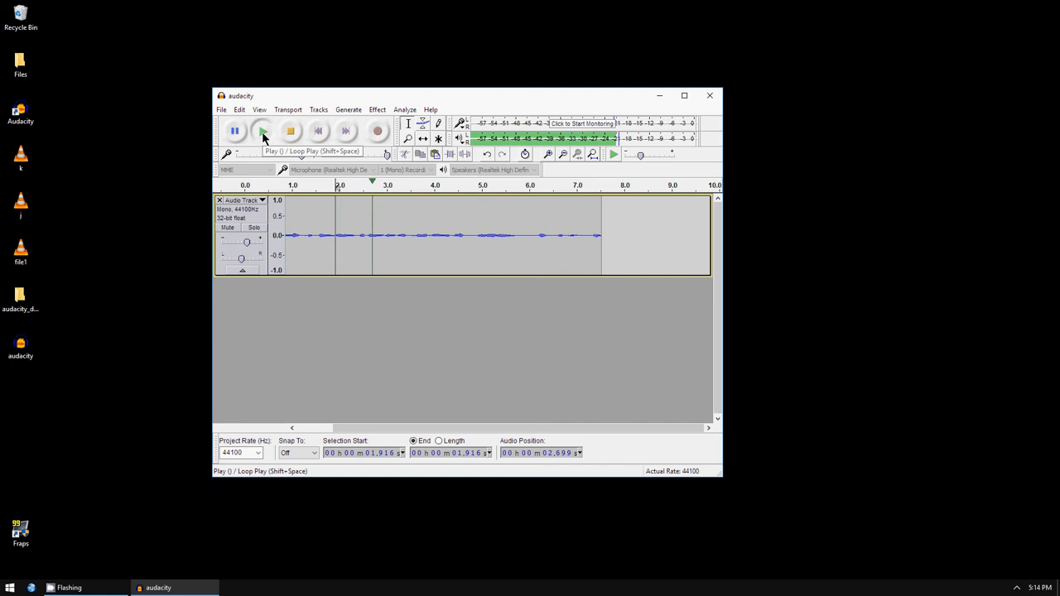